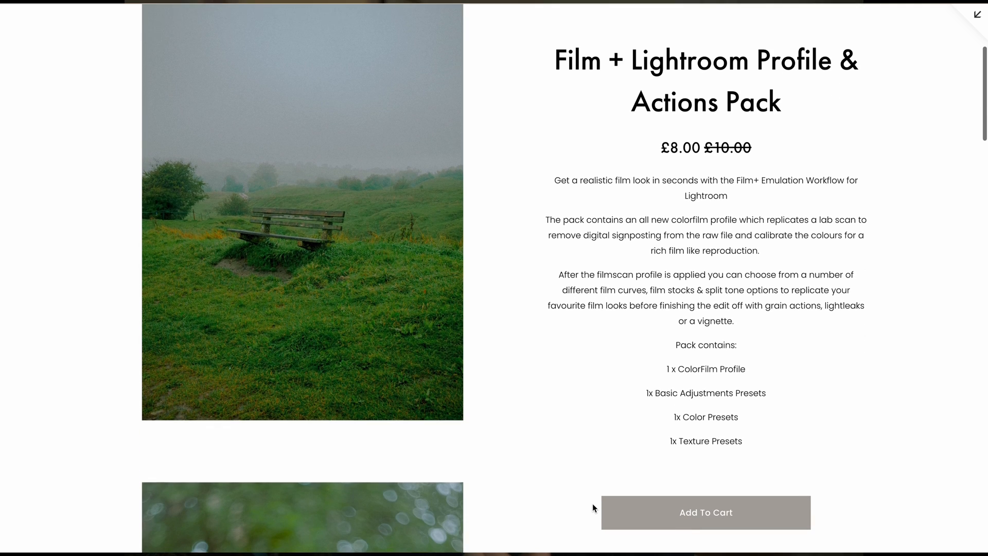
# - Apply the ColorFilm user profile to the park photo from the Profile Browser
pyautogui.scroll(-3)
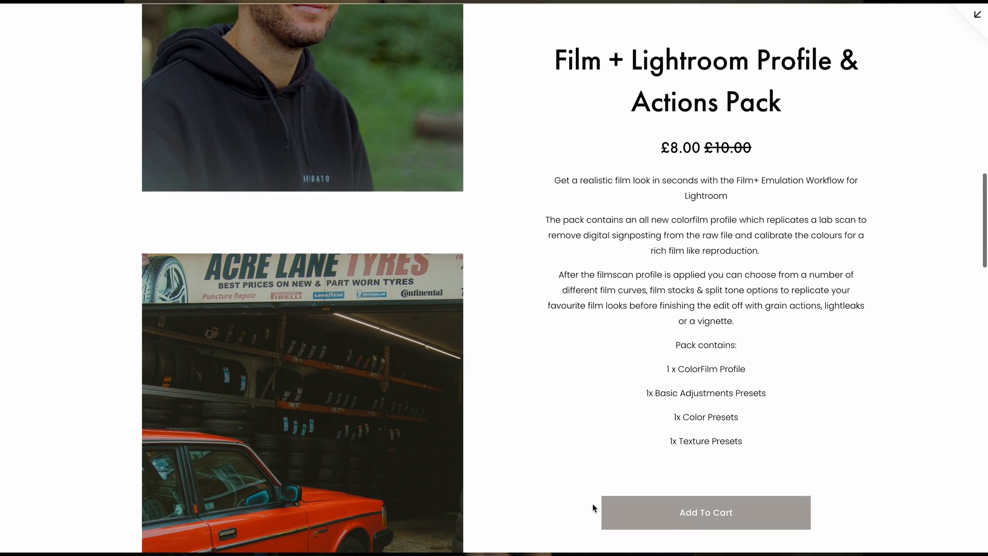
pyautogui.scroll(-3)
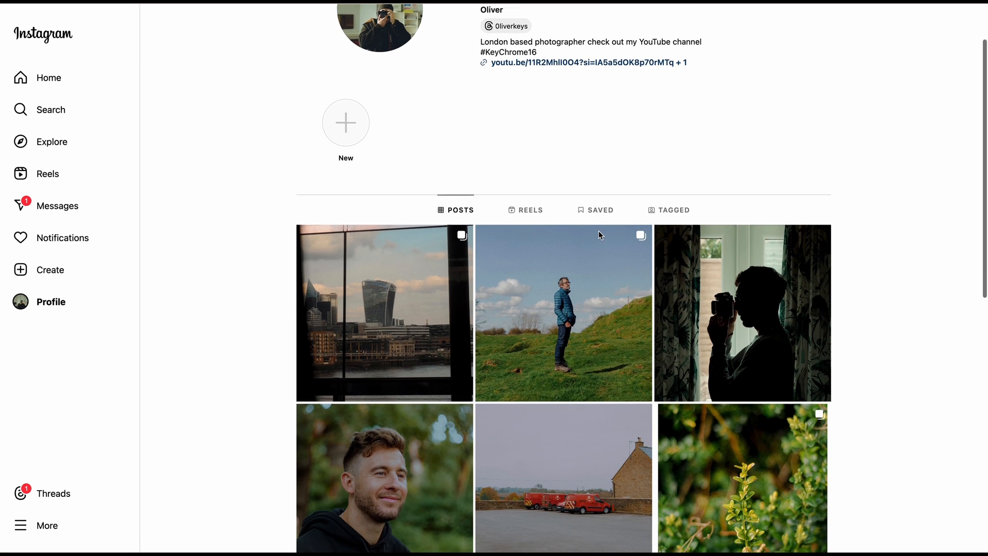
pyautogui.scroll(-3)
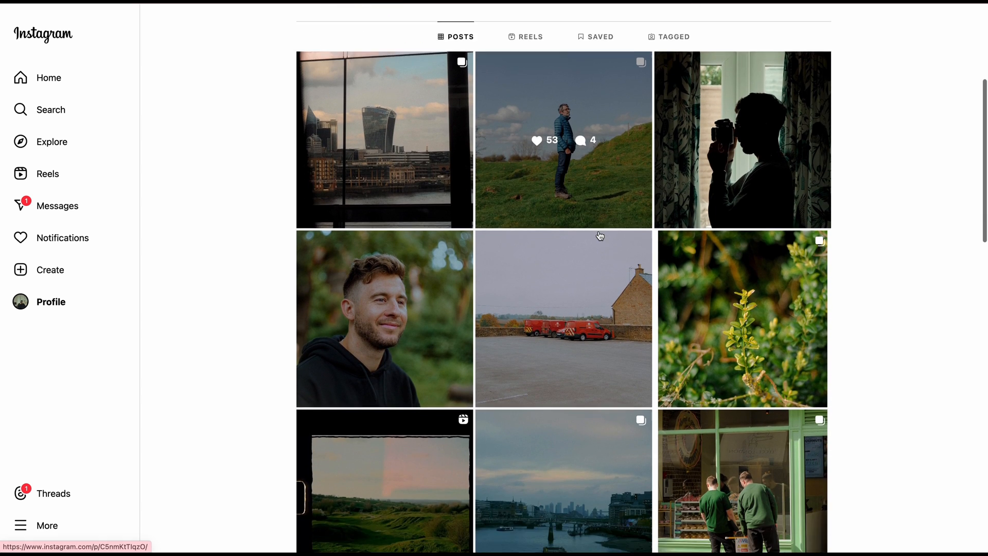
pyautogui.scroll(-3)
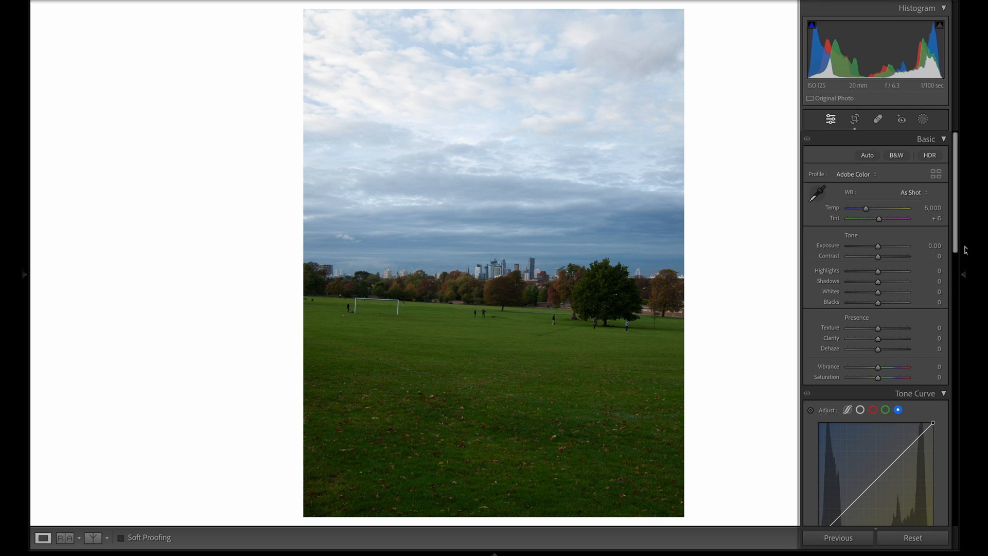
pyautogui.click(937, 174)
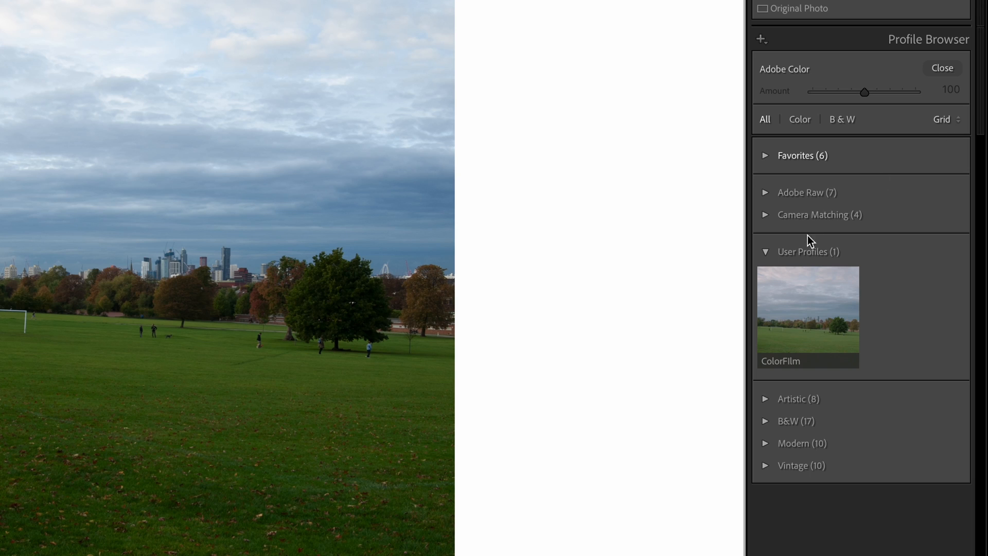
pyautogui.click(807, 313)
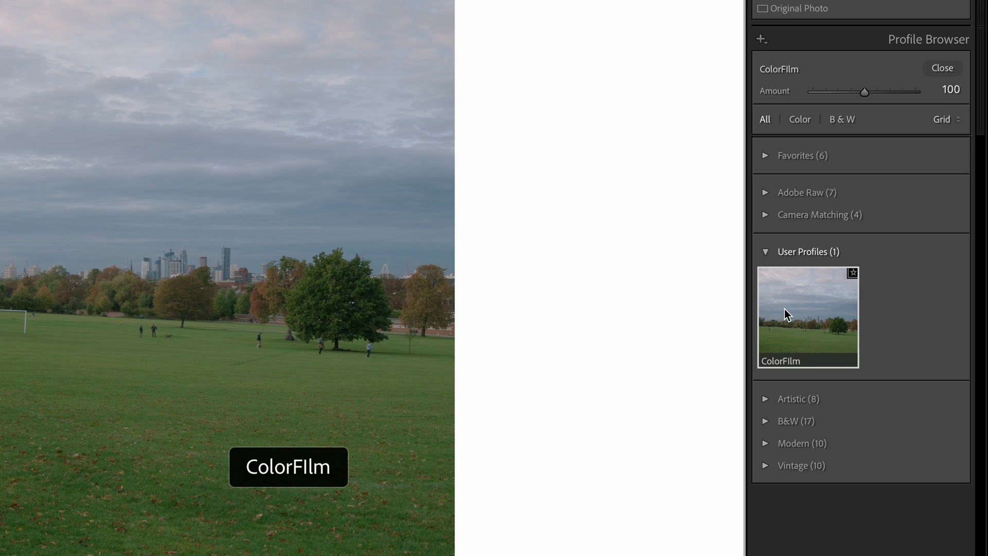
pyautogui.click(941, 68)
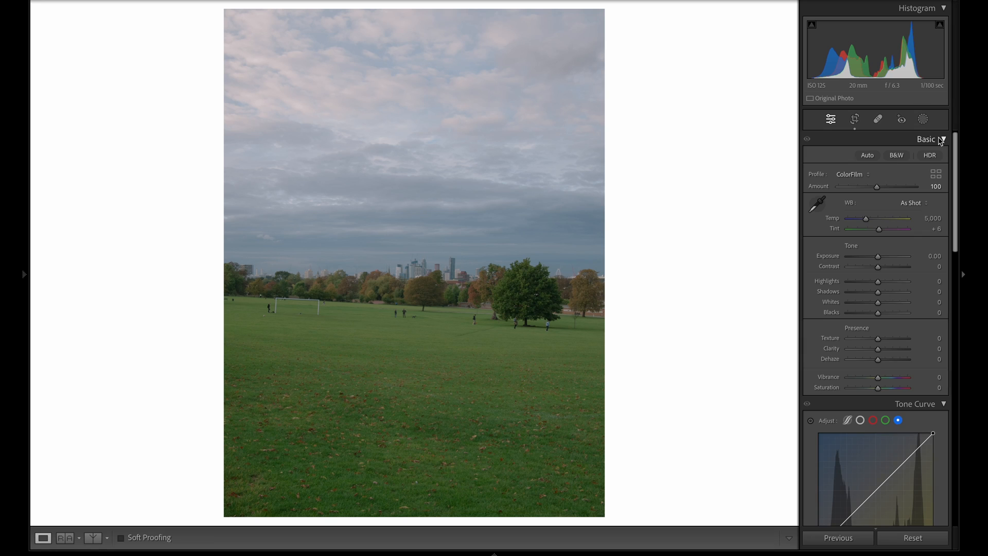
pyautogui.moveTo(881, 195)
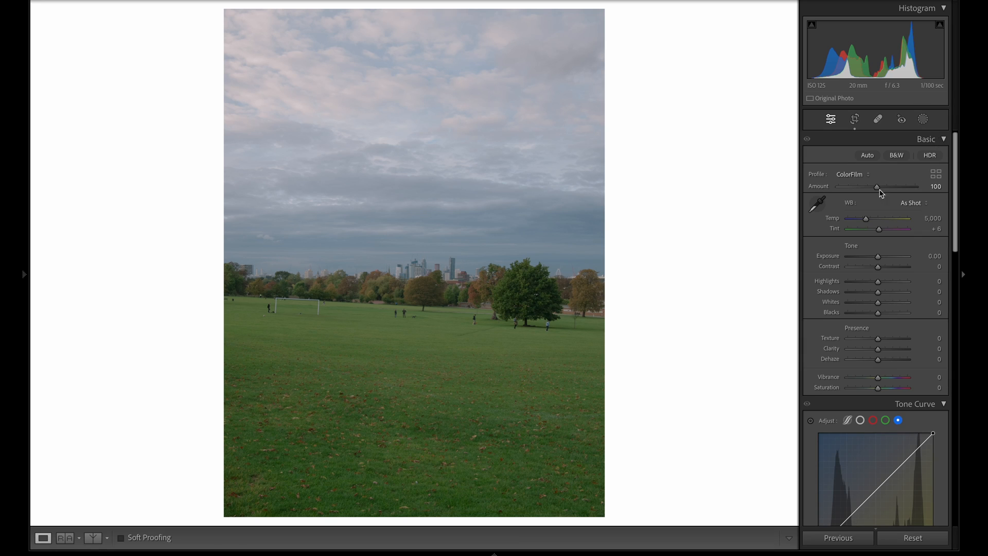
pyautogui.moveTo(749, 218)
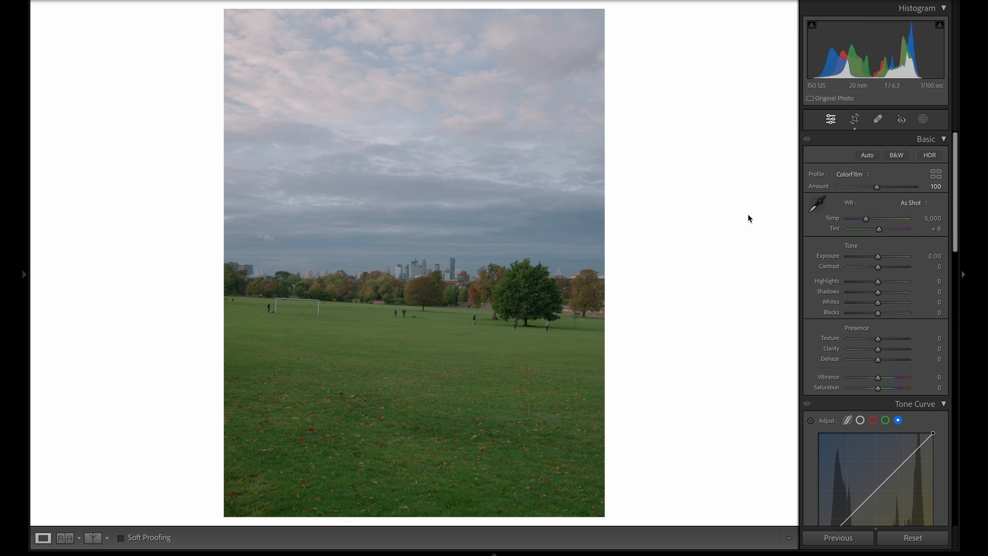
pyautogui.moveTo(63, 224)
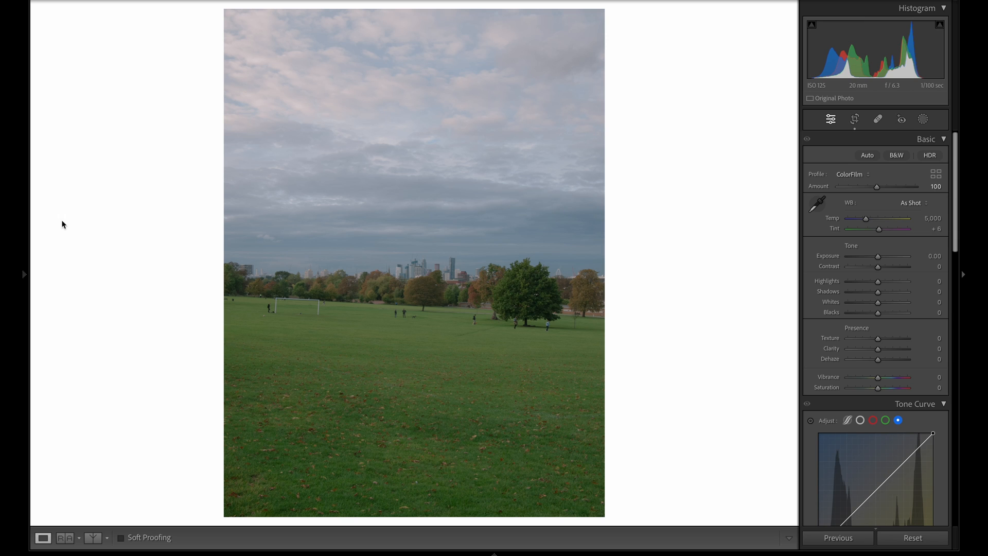
pyautogui.moveTo(28, 274)
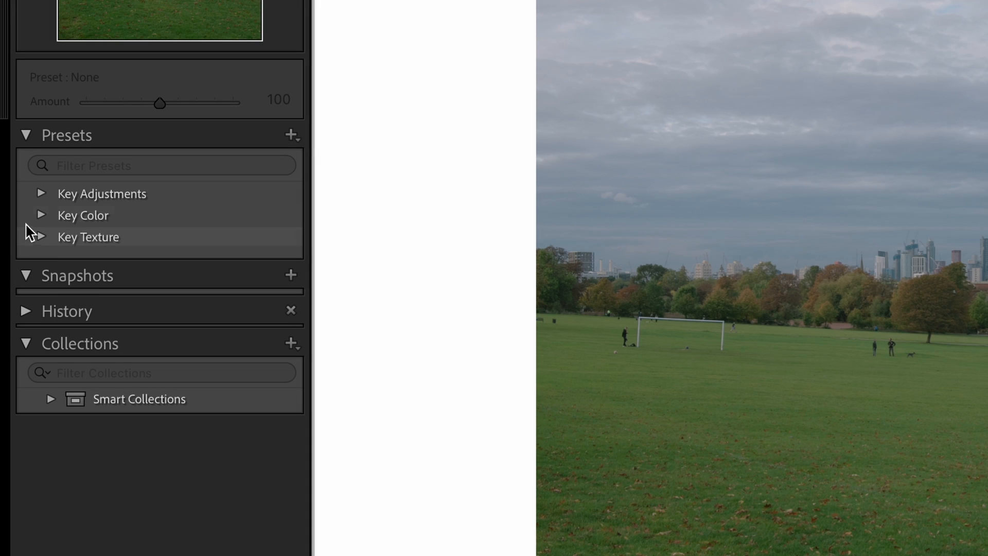
pyautogui.moveTo(83, 215)
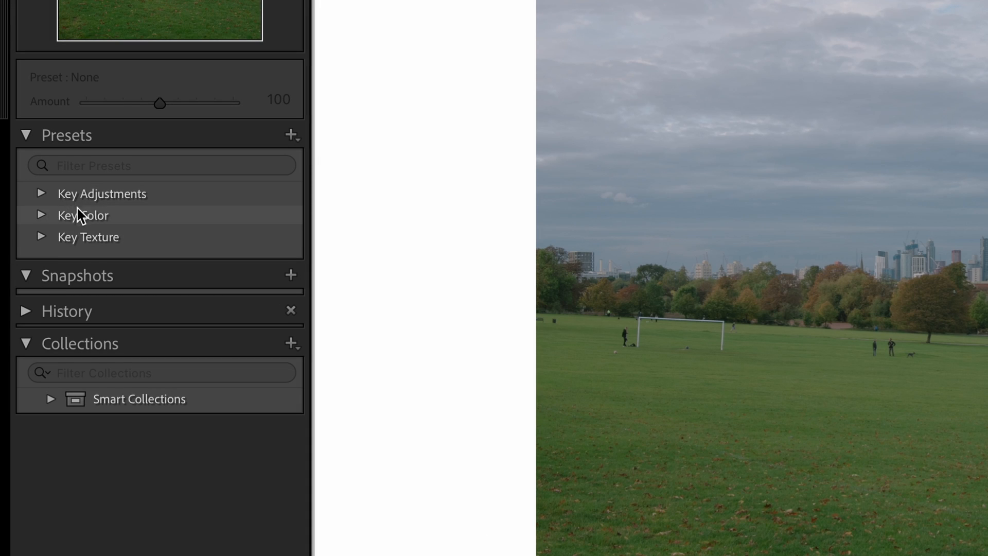
# - Apply the Adjustments - 2 preset from the Key Adjustments group
pyautogui.click(40, 193)
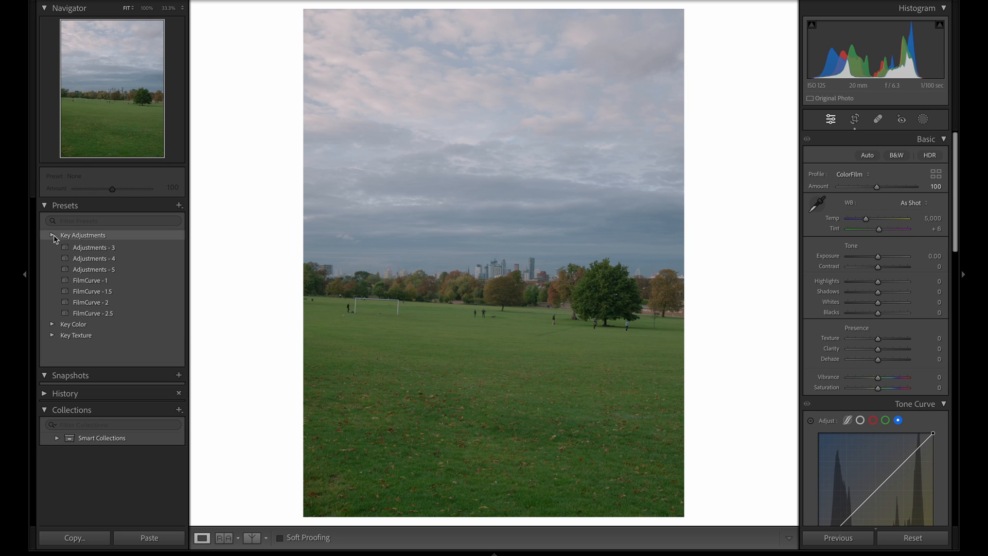
pyautogui.click(53, 234)
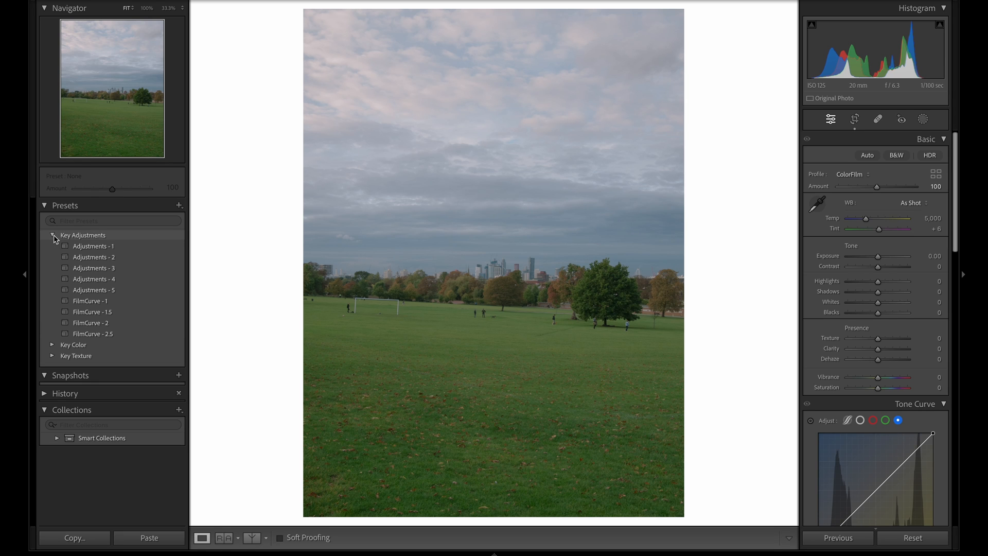
pyautogui.click(94, 257)
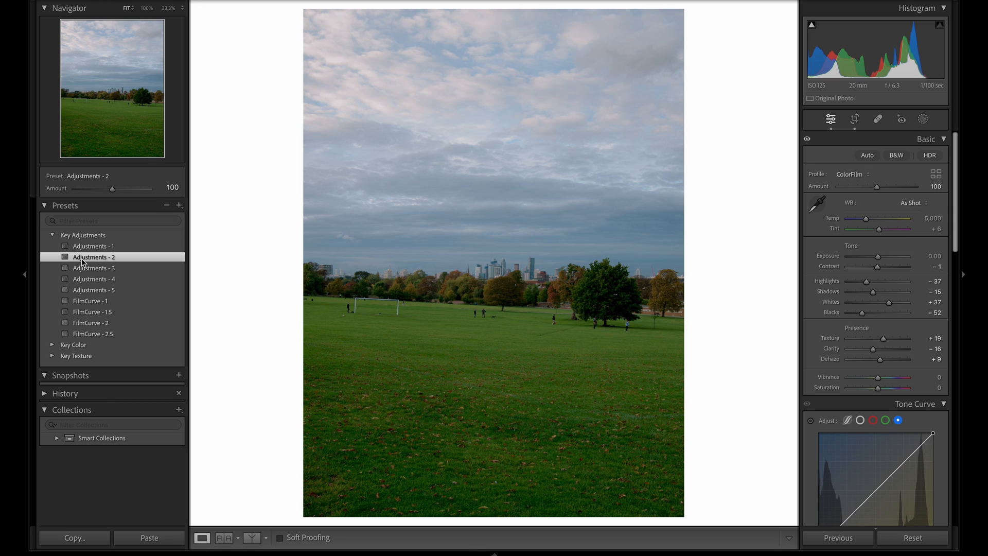
pyautogui.moveTo(91, 300)
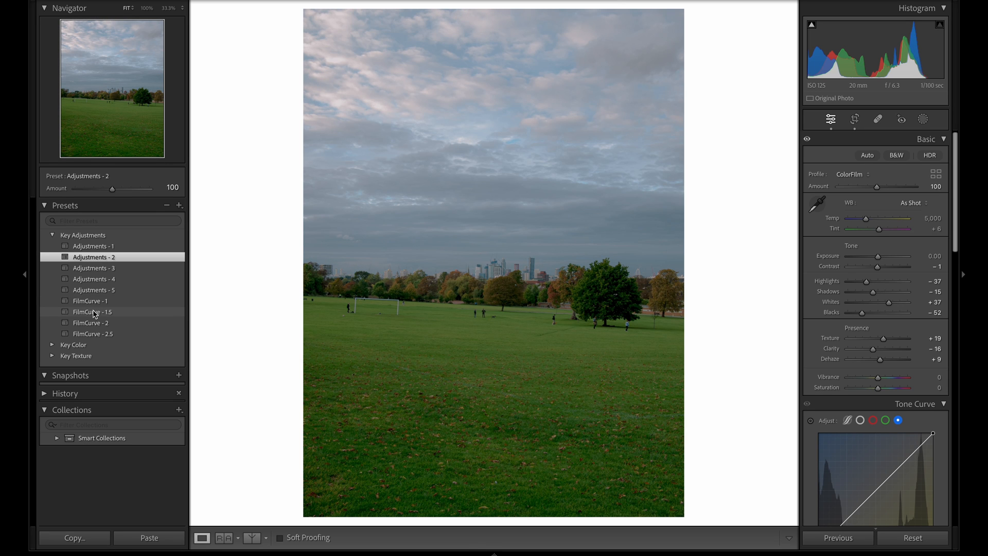
# - Apply the FilmCurve - 1.5 preset and expand the Key Color group
pyautogui.click(92, 311)
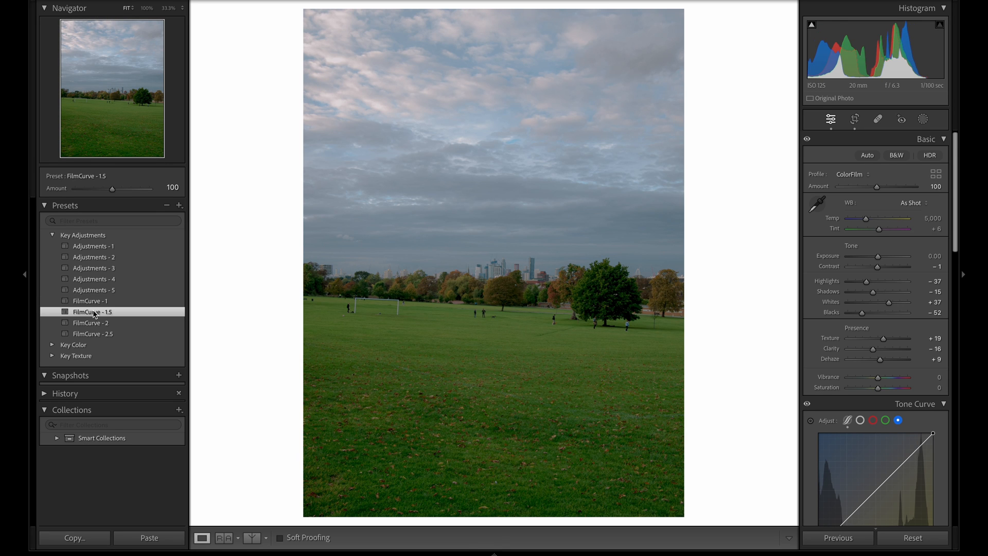
pyautogui.click(52, 235)
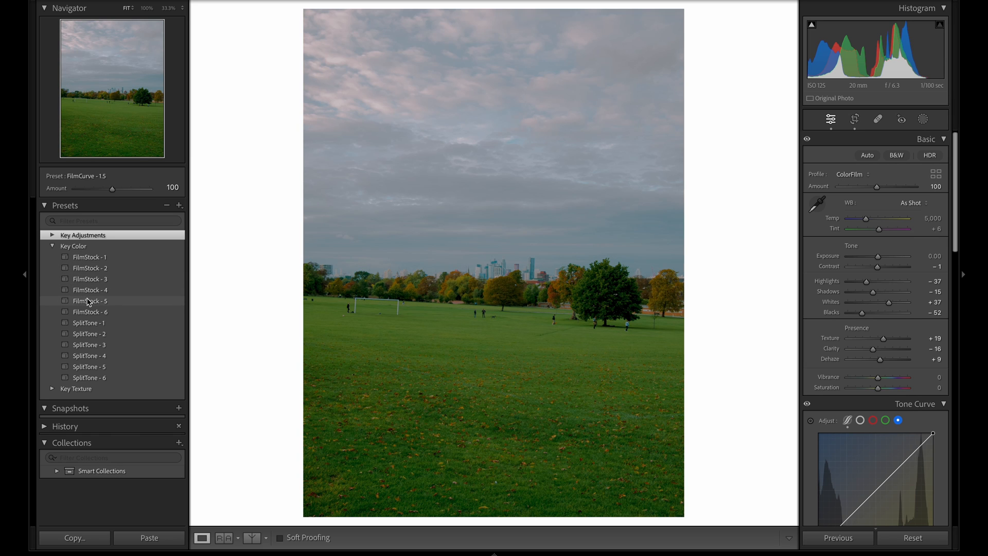
# - Apply the FilmStock - 5 preset and lower its amount to 58
pyautogui.click(90, 300)
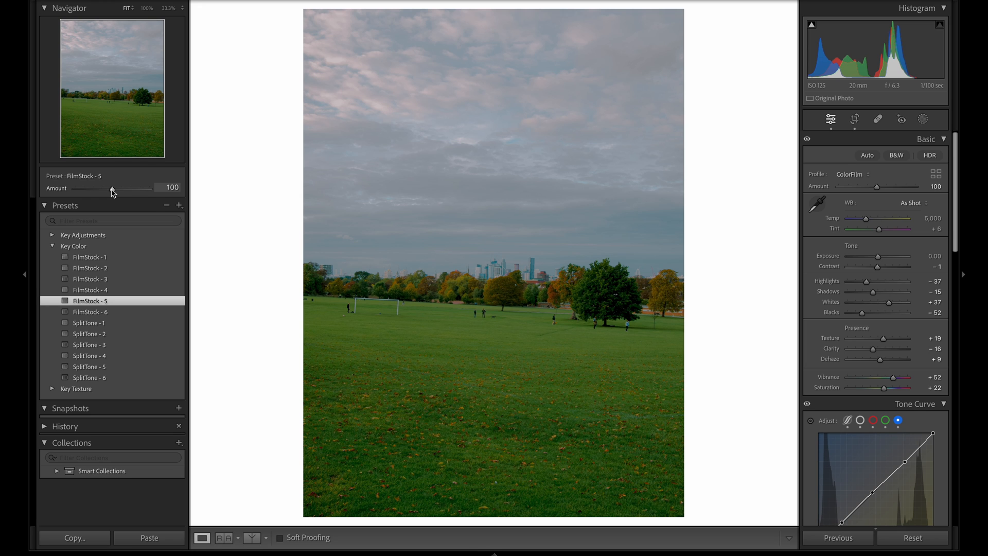
pyautogui.click(112, 187)
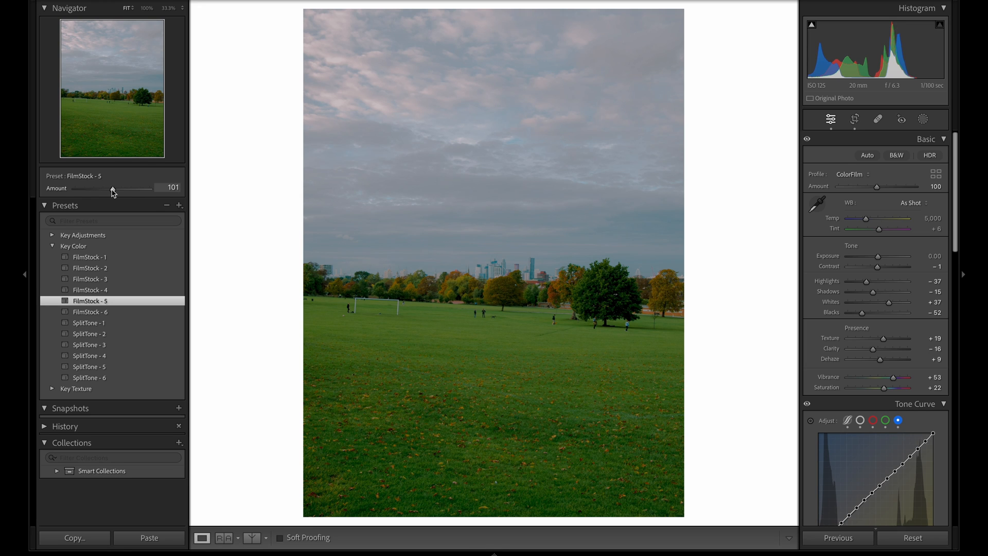
pyautogui.moveTo(112, 188); pyautogui.dragTo(108, 188)
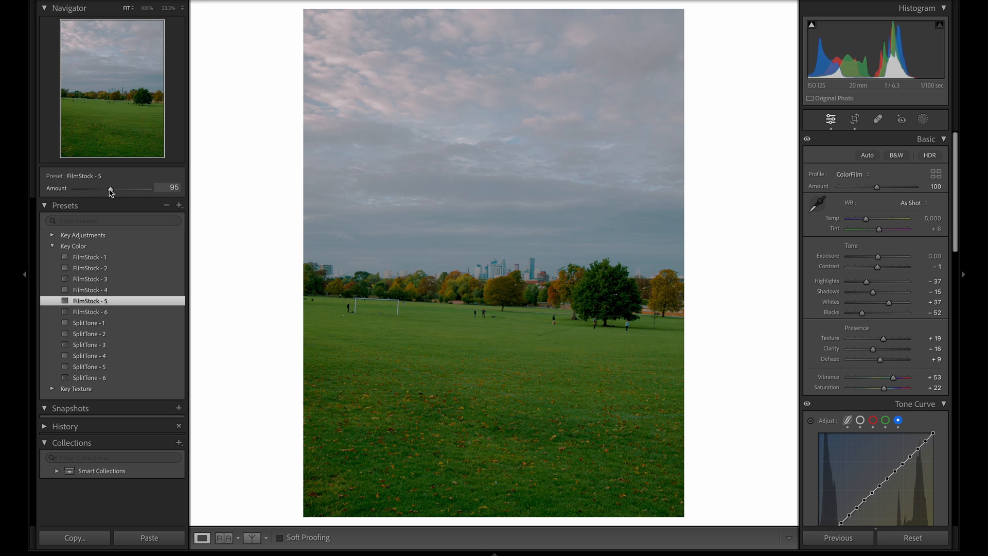
pyautogui.moveTo(115, 188); pyautogui.dragTo(99, 189)
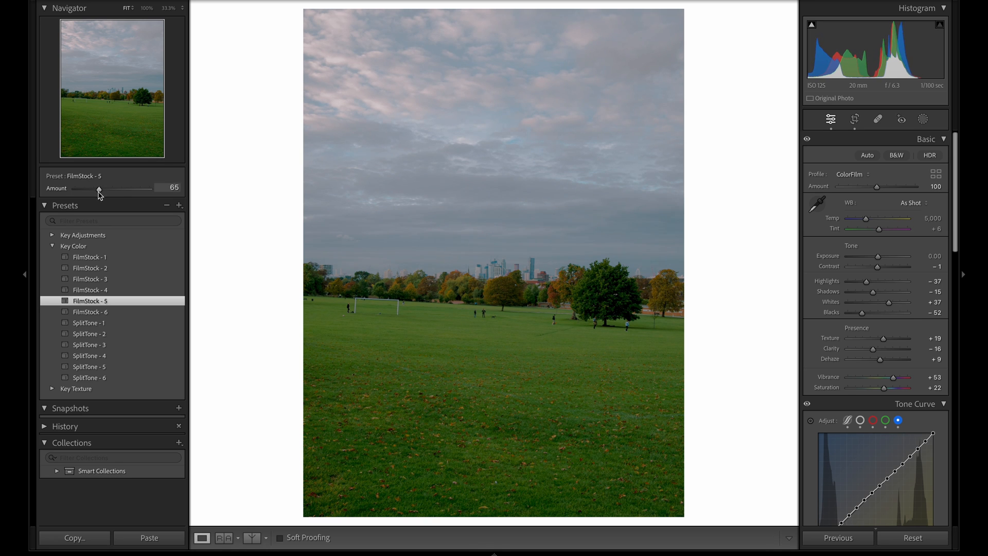
pyautogui.moveTo(99, 189); pyautogui.dragTo(96, 189)
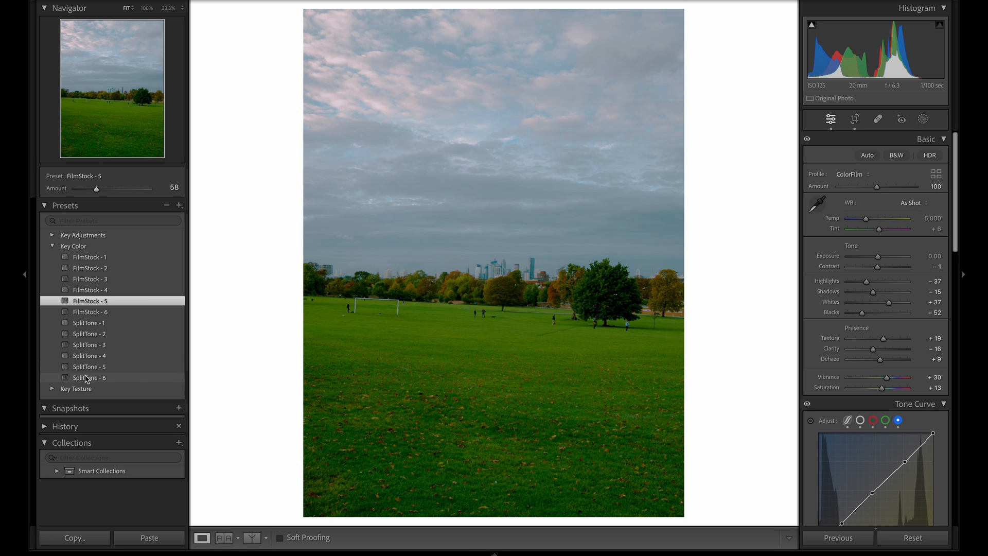
pyautogui.moveTo(89, 355)
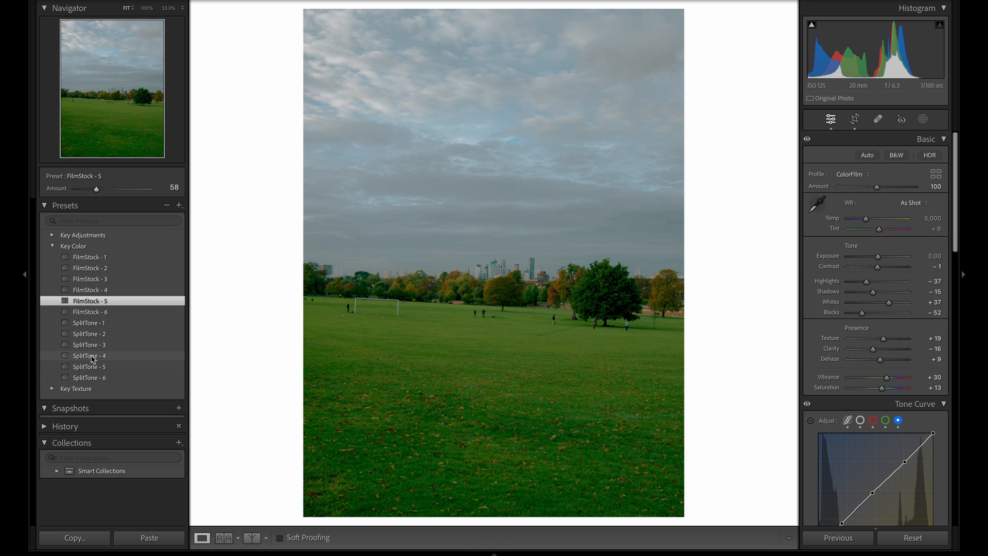
# - Apply SplitTone - 4 at amount 53, then switch from Key Color to Key Texture presets
pyautogui.click(90, 355)
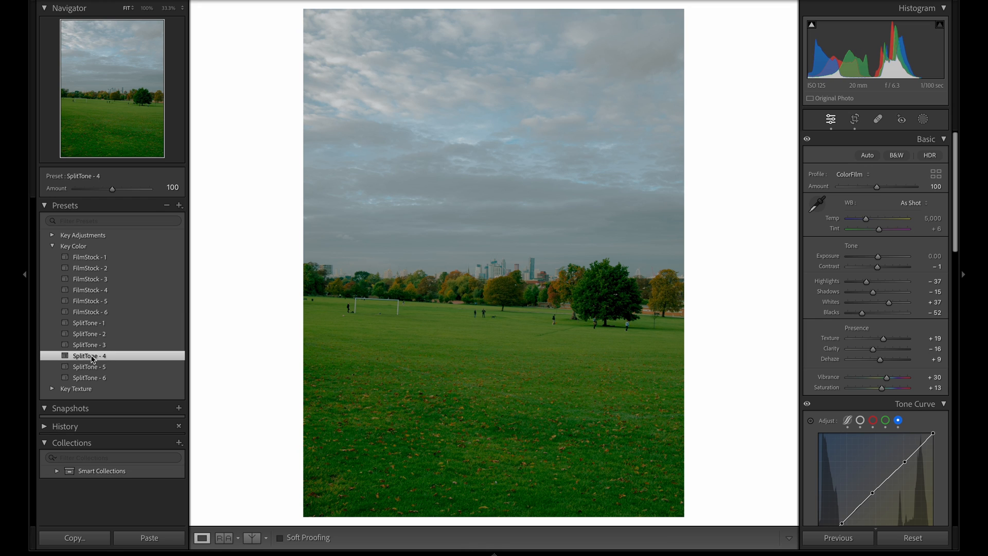
pyautogui.moveTo(91, 211)
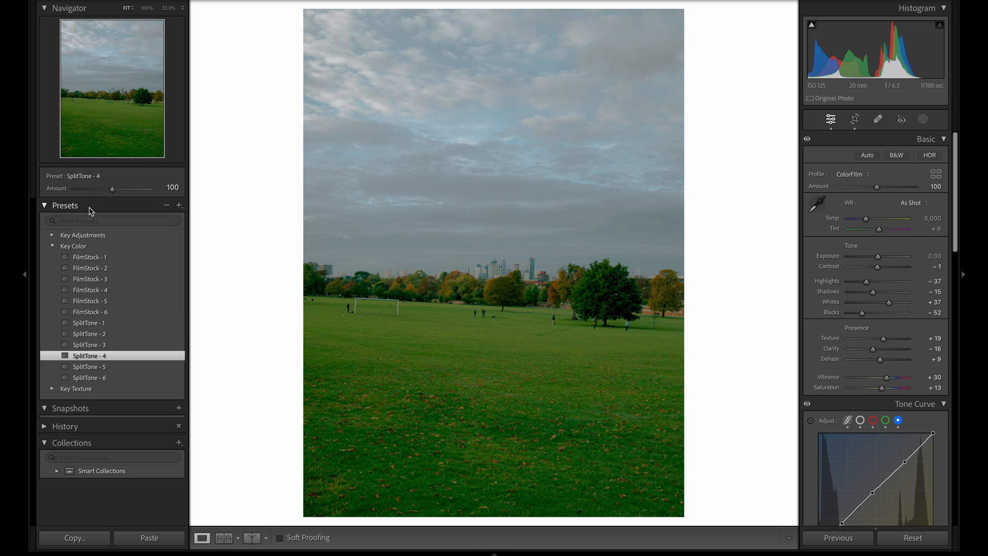
pyautogui.moveTo(112, 187); pyautogui.dragTo(103, 187)
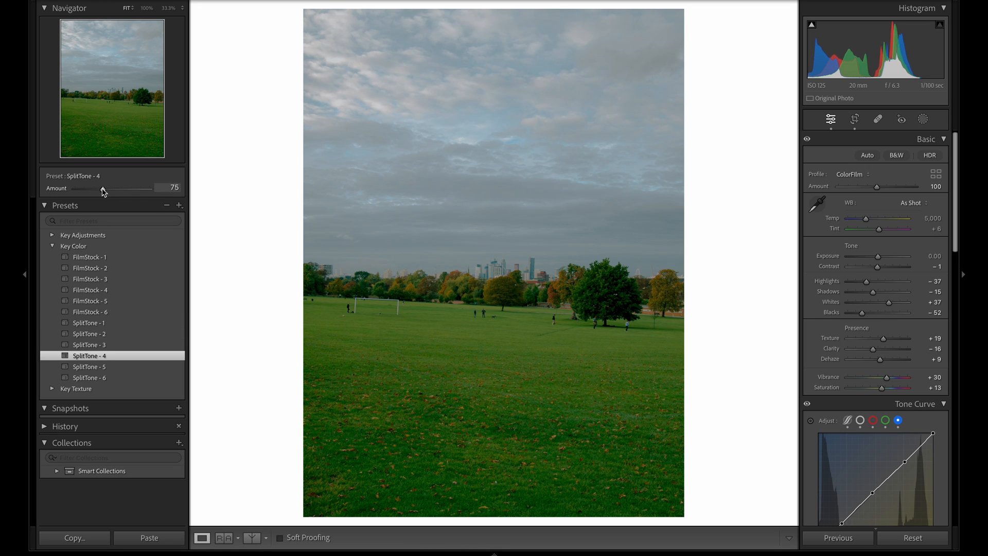
pyautogui.moveTo(103, 187); pyautogui.dragTo(96, 188)
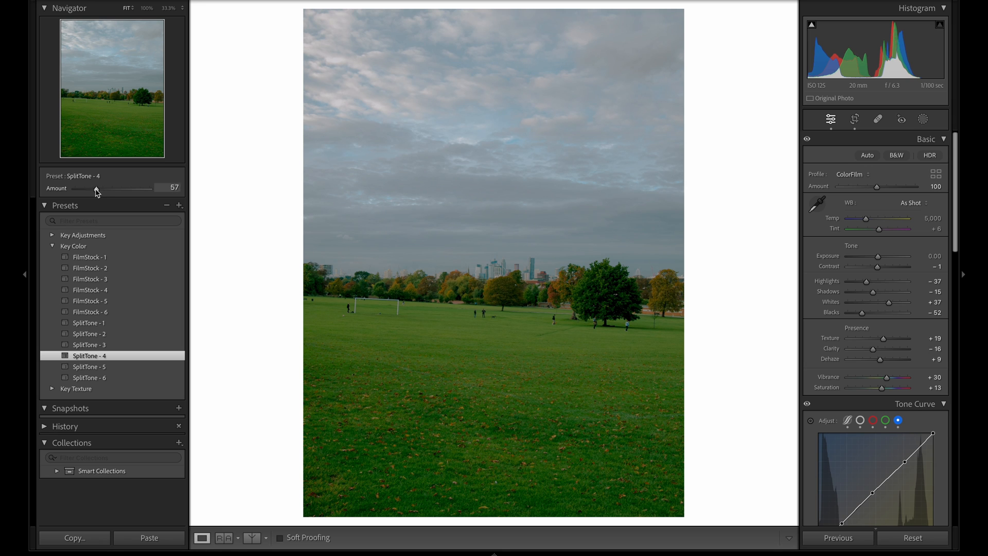
pyautogui.moveTo(96, 187); pyautogui.dragTo(94, 187)
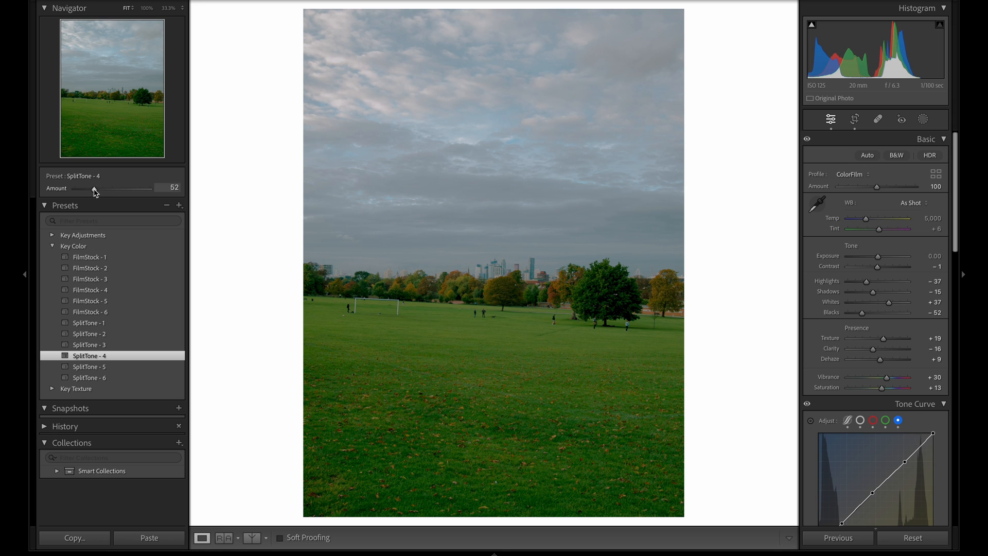
pyautogui.click(53, 246)
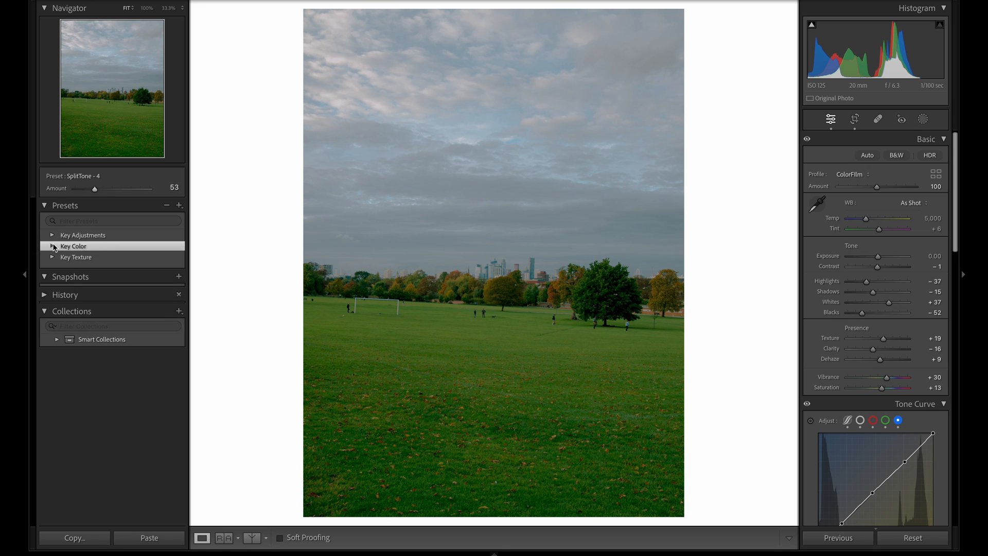
pyautogui.click(75, 256)
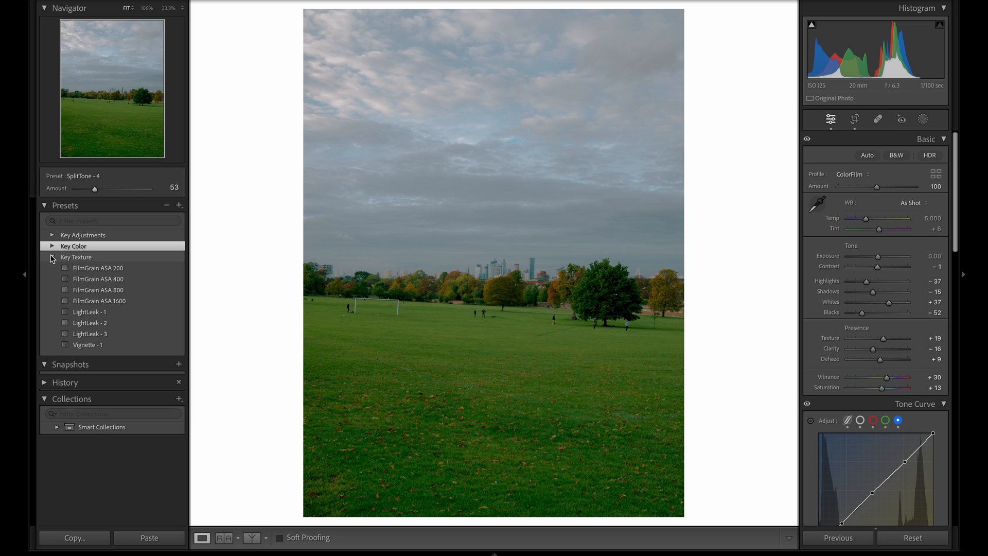
# - Apply the FilmGrain ASA 200 preset at full amount
pyautogui.click(98, 267)
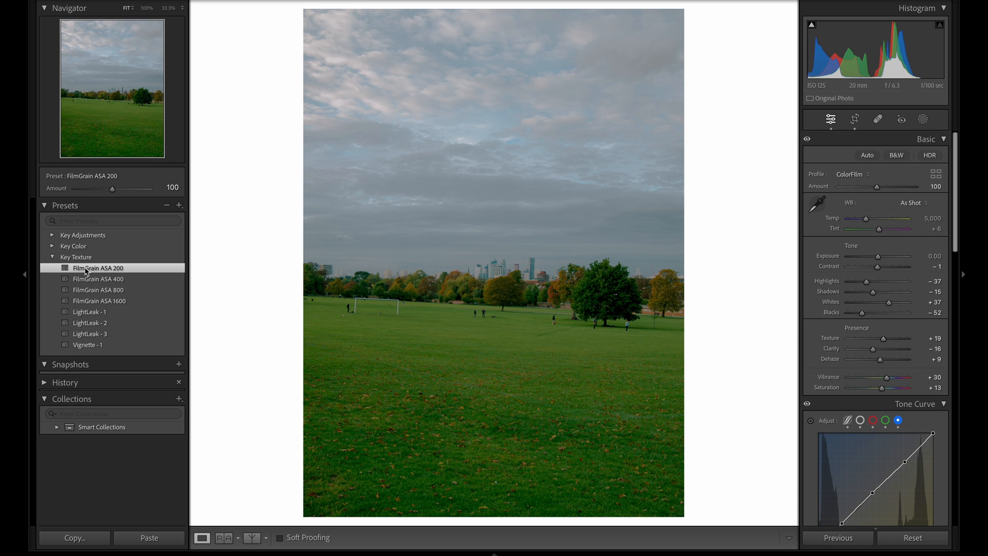
pyautogui.moveTo(464, 291)
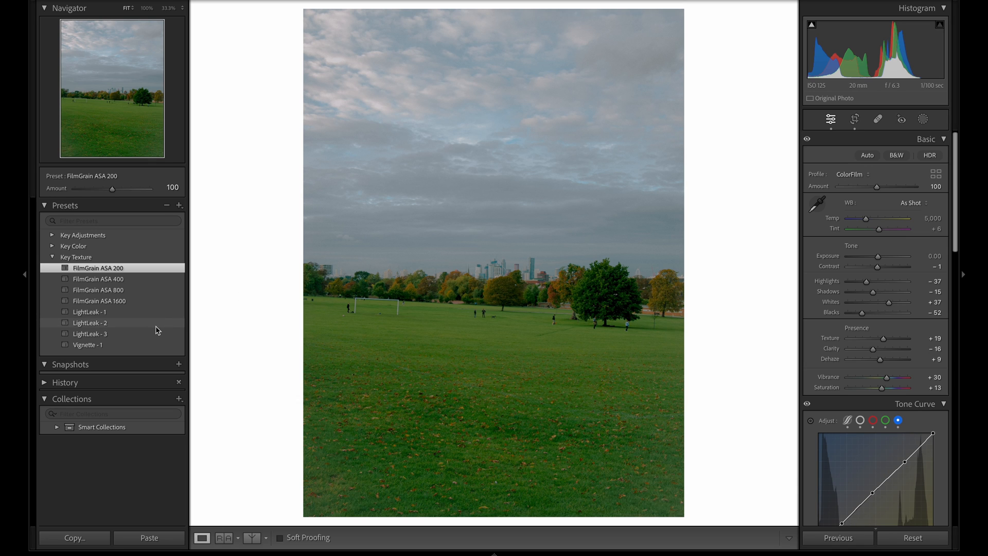
# - Apply the LightLeak - 2 preset at full amount
pyautogui.click(91, 322)
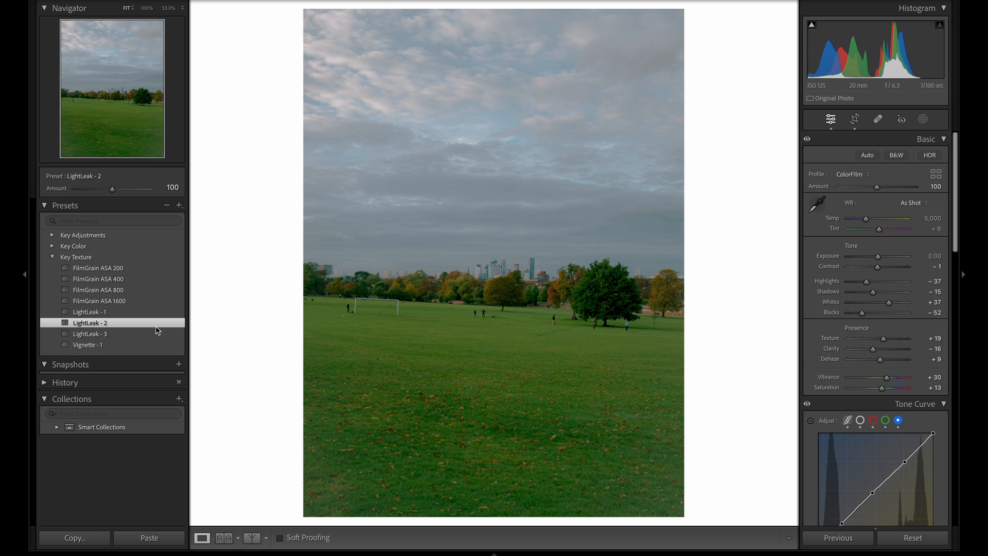
pyautogui.moveTo(303, 282)
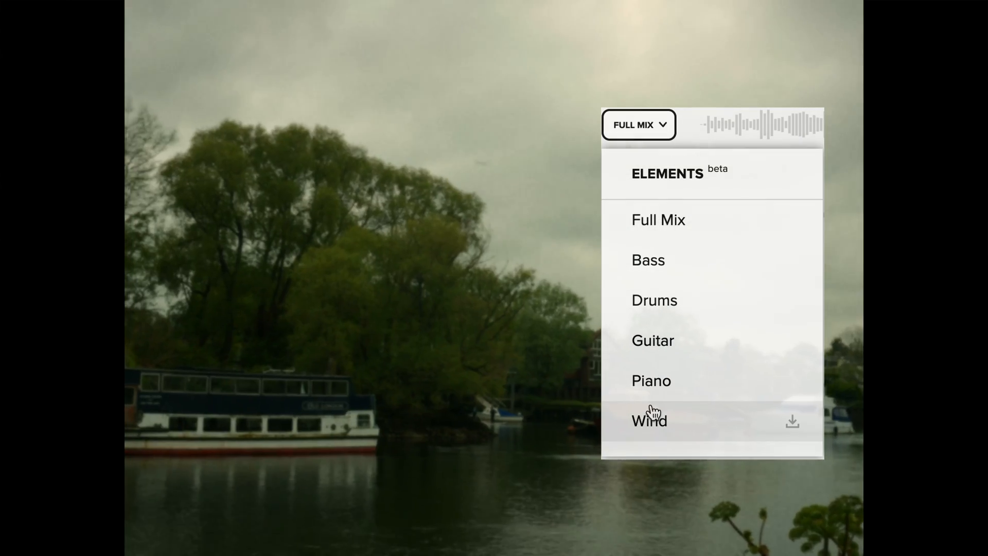
# - Choose the Wind element from the track's Elements dropdown in Audiio
pyautogui.click(650, 420)
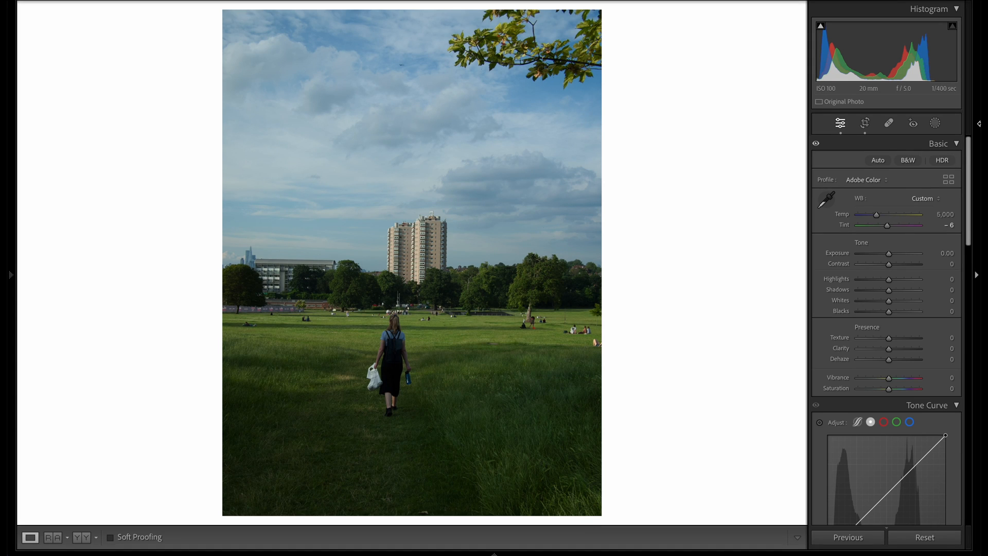
# - Apply the Adobe Neutral profile under Adobe Raw to the woman-walking photo
pyautogui.click(948, 179)
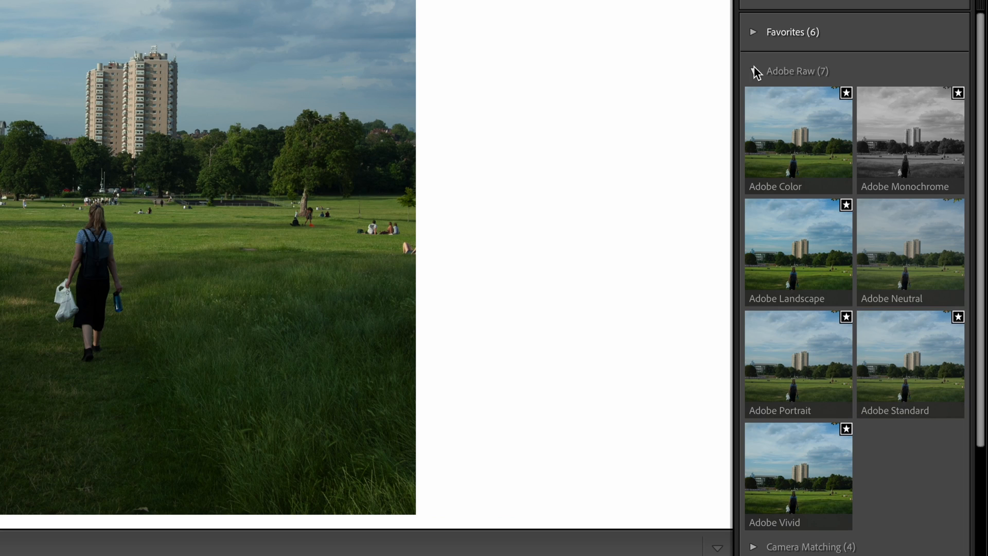
pyautogui.click(910, 136)
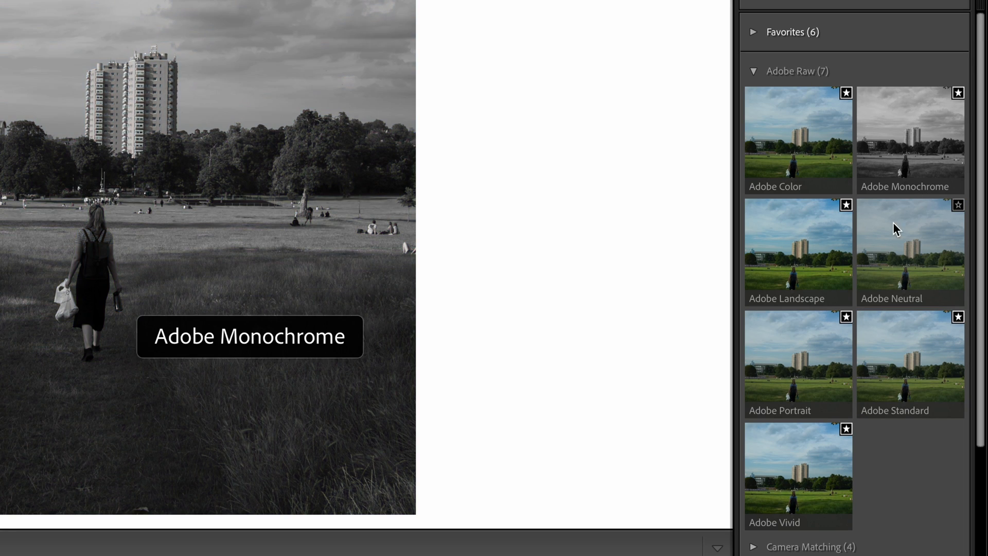
pyautogui.click(910, 249)
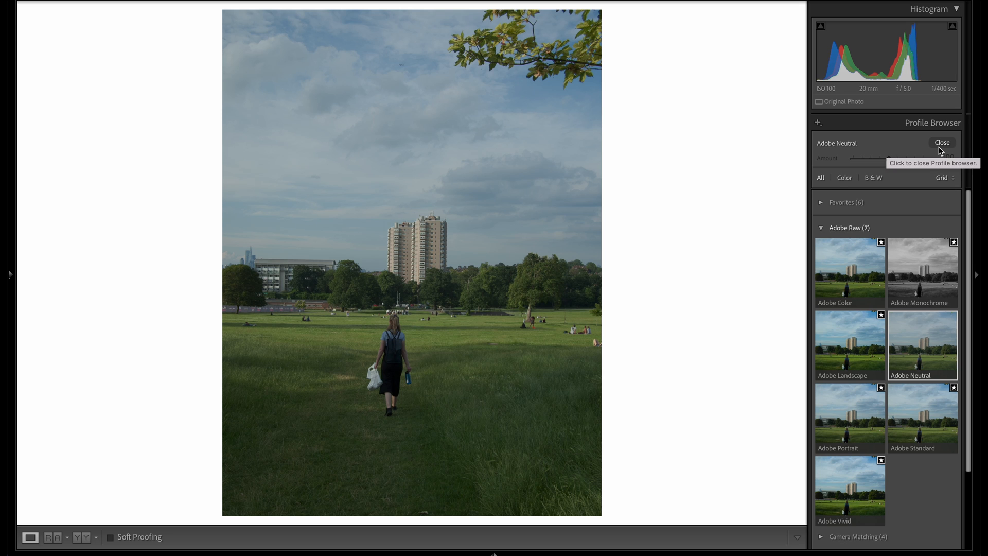
# - Close the profile list, keeping Adobe Neutral applied
pyautogui.click(942, 142)
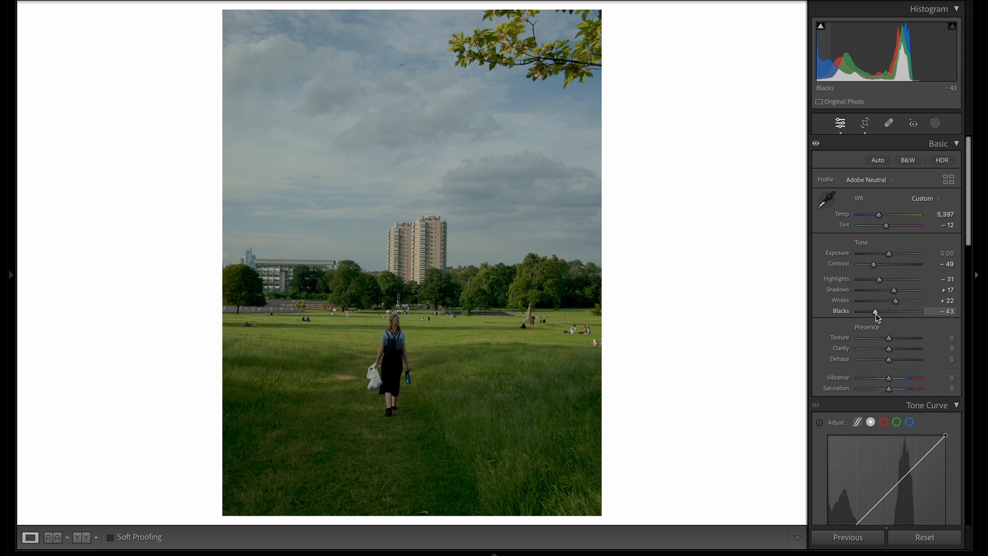
pyautogui.moveTo(892, 349)
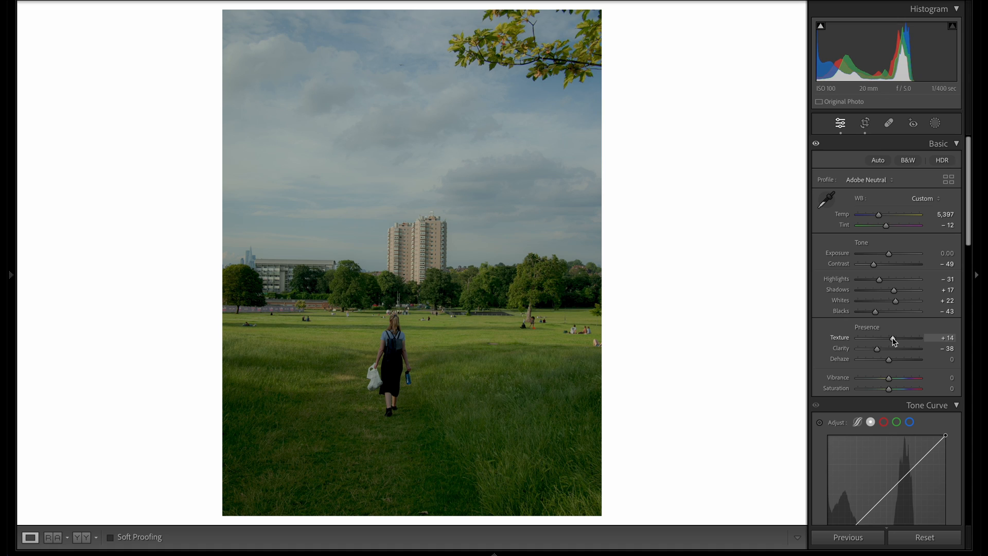
pyautogui.moveTo(890, 362)
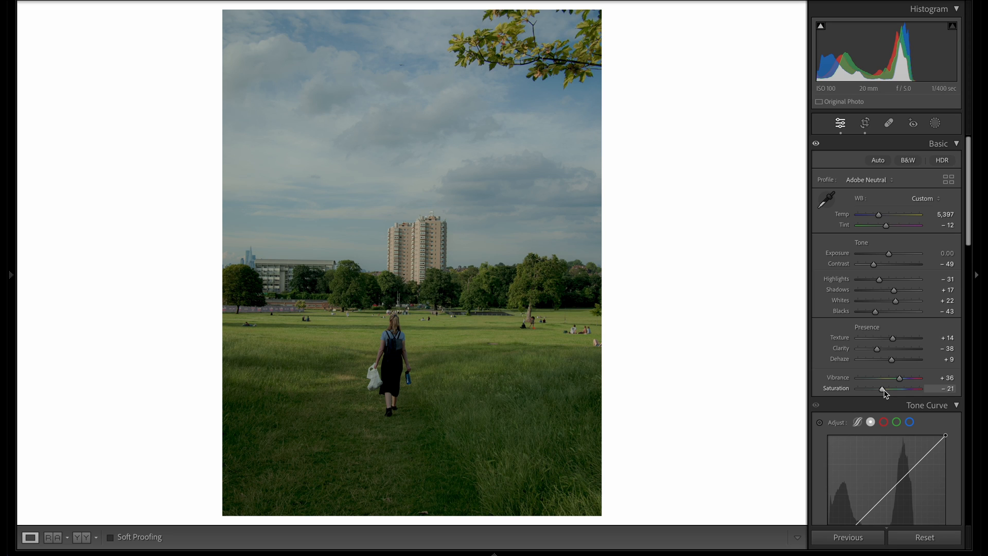
# - Shape the tone curve with a midpoint anchor and whites capped at 203 for a faded look
pyautogui.scroll(-3)
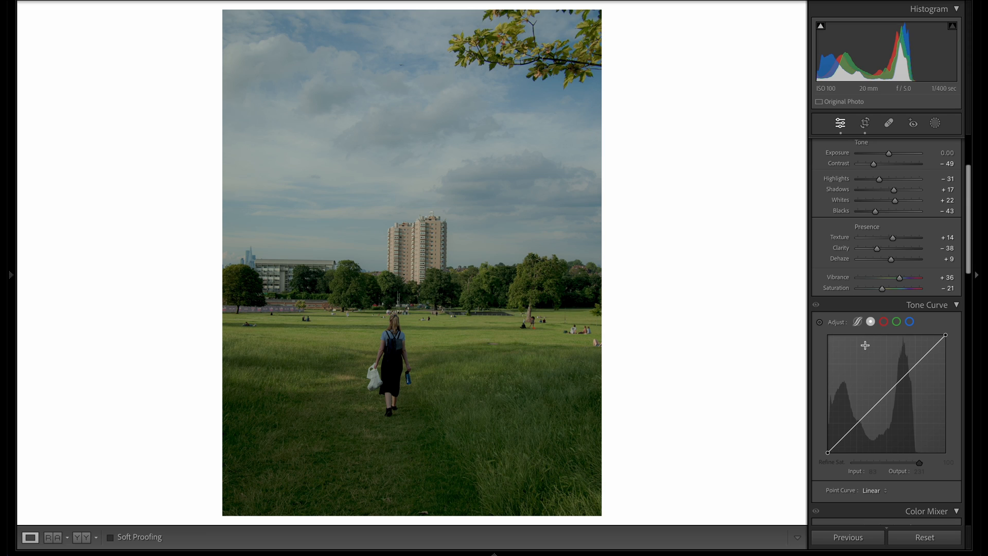
pyautogui.moveTo(890, 388)
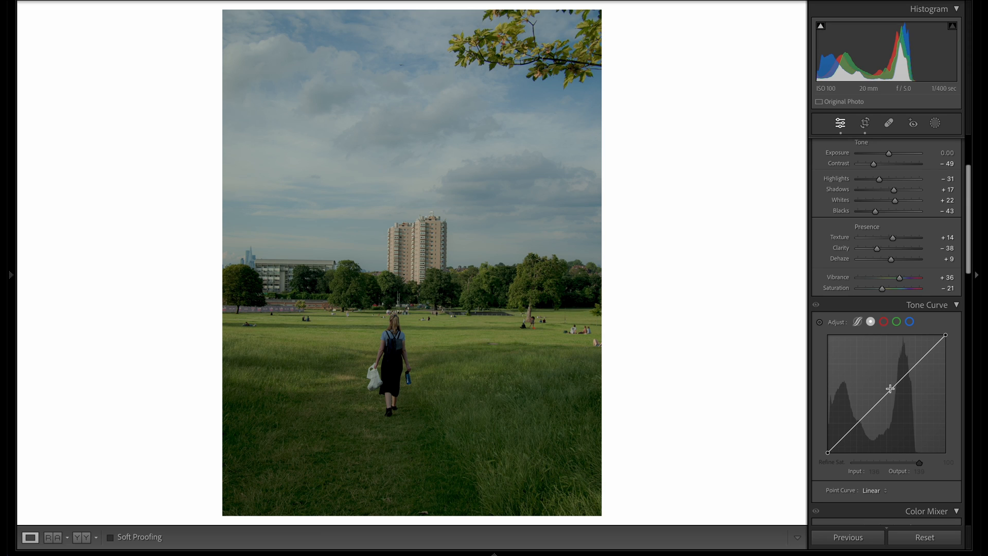
pyautogui.moveTo(886, 395)
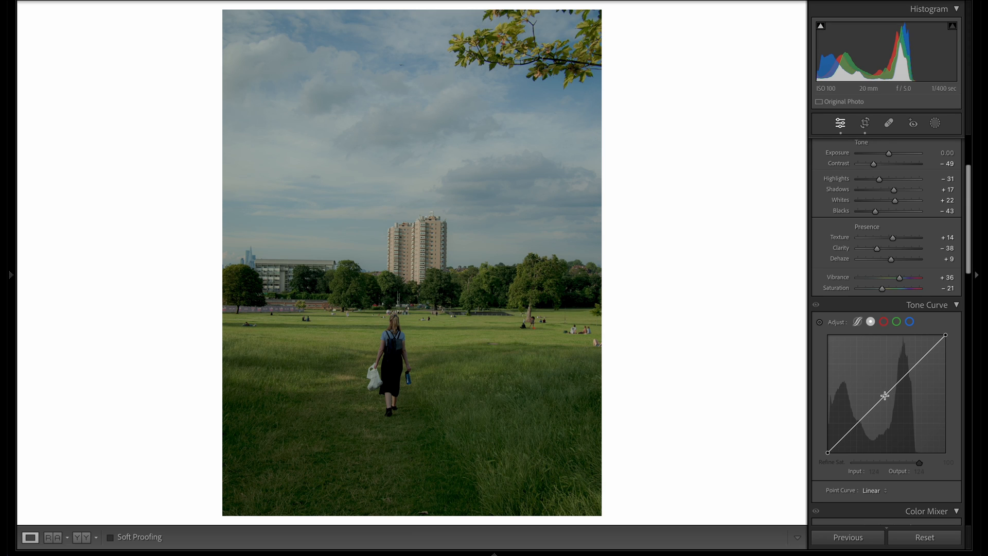
pyautogui.click(885, 394)
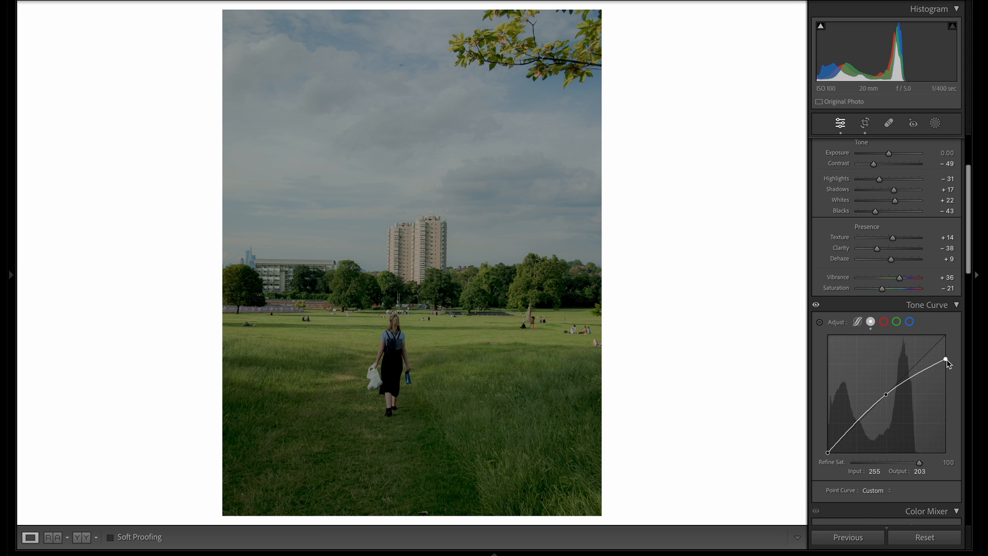
pyautogui.moveTo(851, 426)
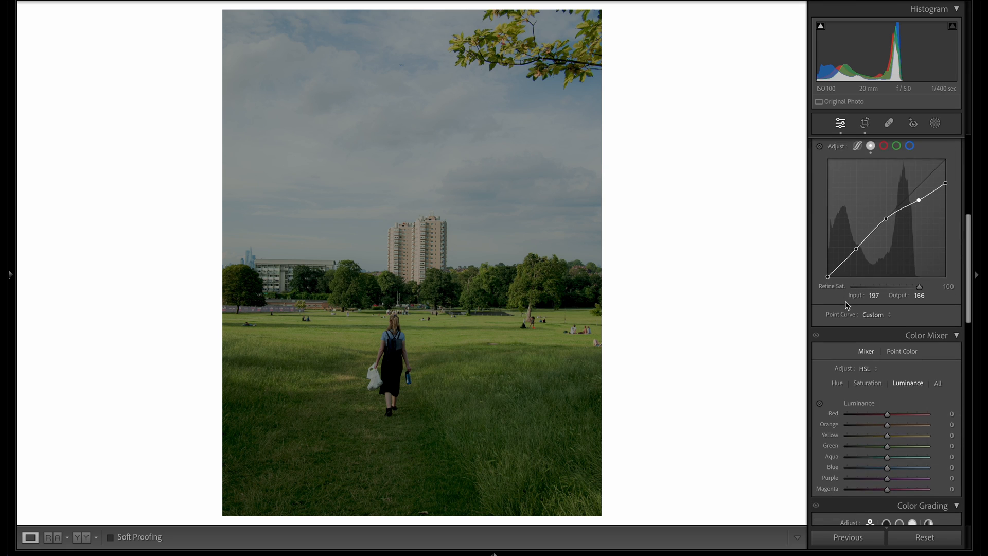
# - In the HSL mixer, set green hue +21, blue hue −24, green saturation −27, blue saturation +16
pyautogui.scroll(-3)
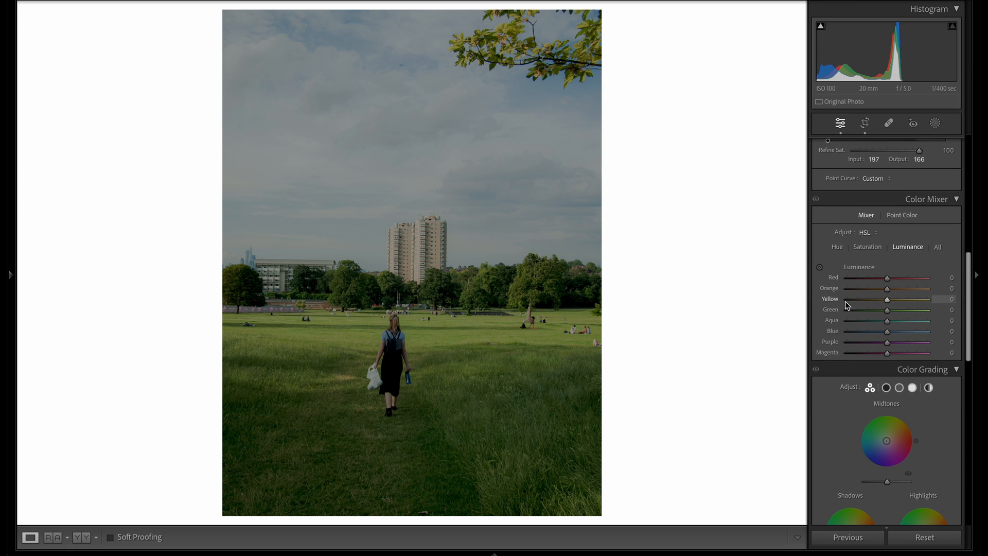
pyautogui.click(837, 246)
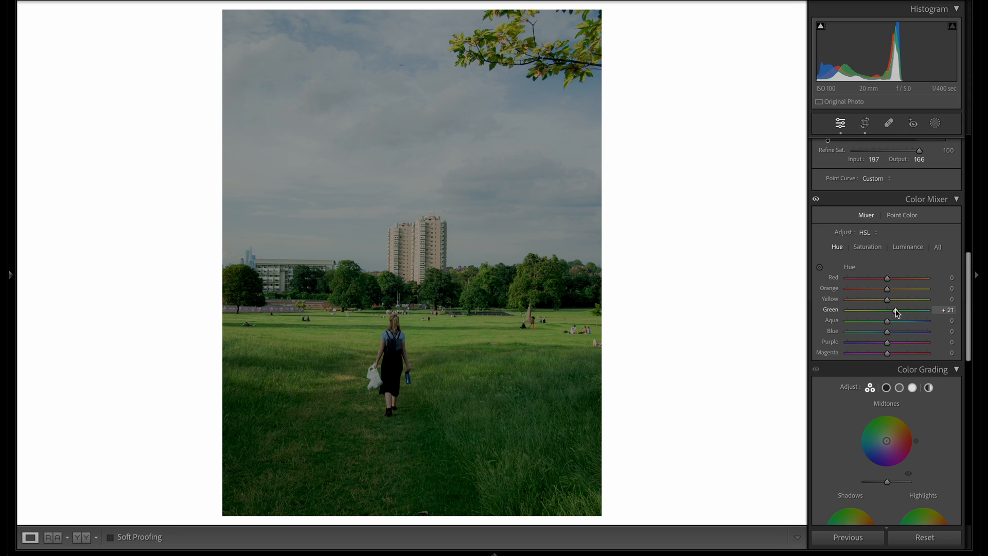
pyautogui.moveTo(895, 318)
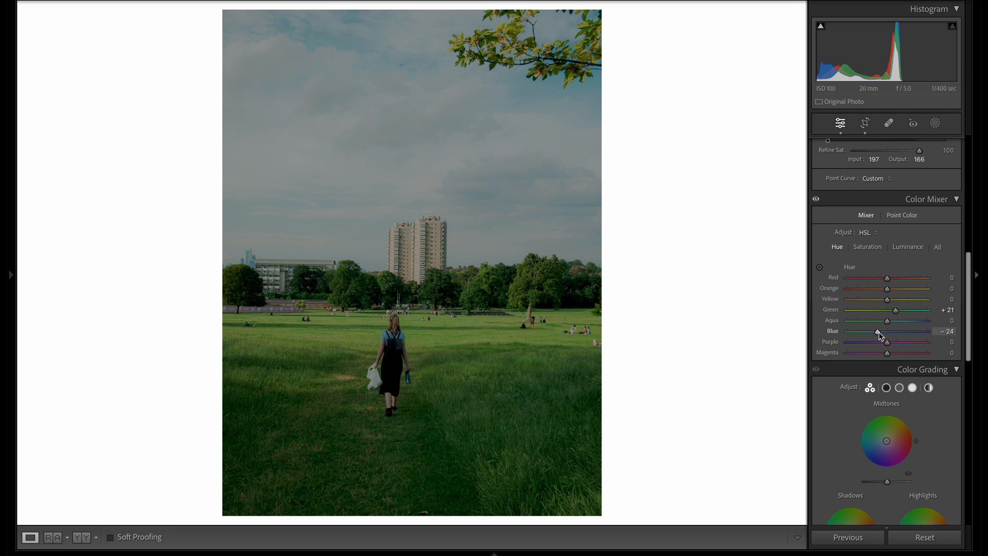
pyautogui.click(867, 246)
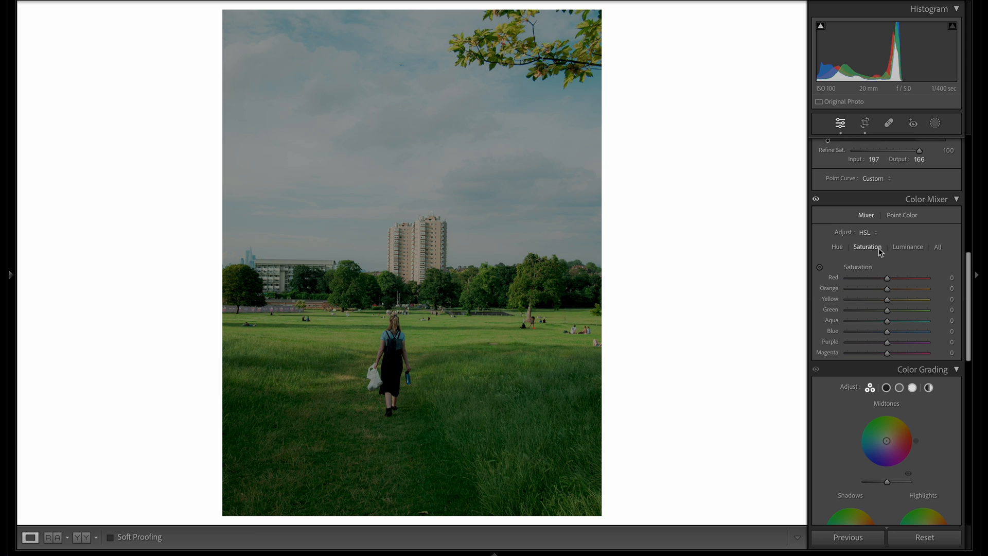
pyautogui.moveTo(888, 314)
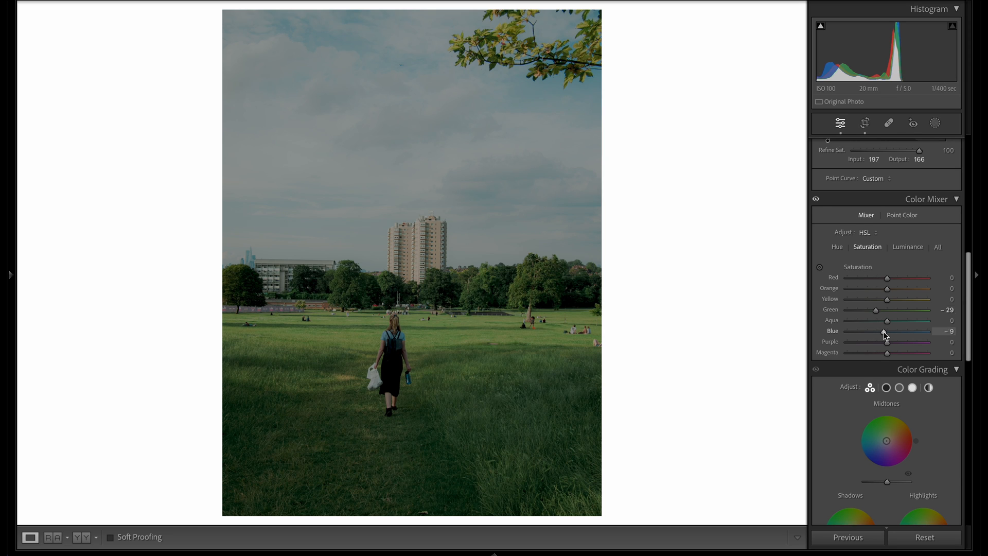
pyautogui.click(908, 246)
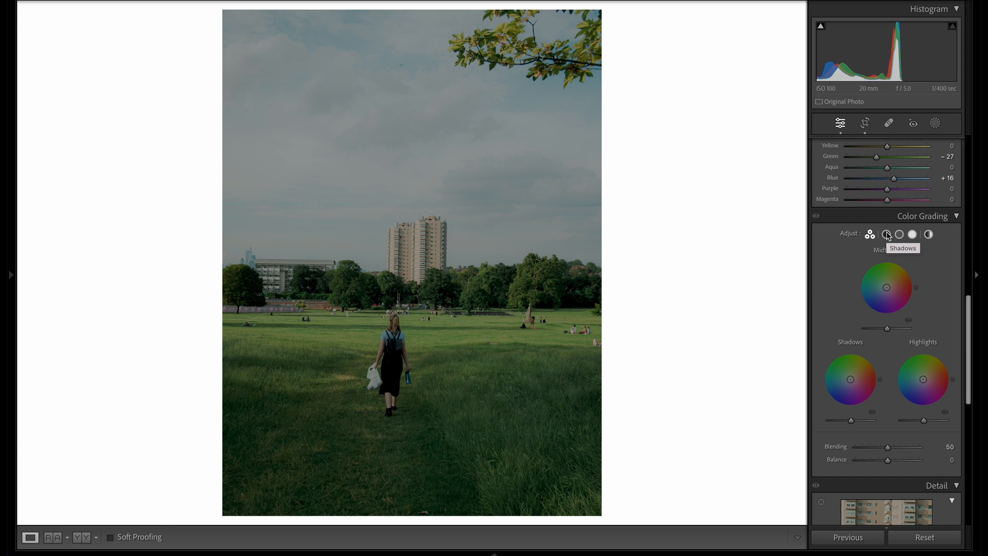
# - Colour-grade shadows hue 32/sat 15, midtones hue 284/sat 8, highlights hue 170/sat 10
pyautogui.click(886, 233)
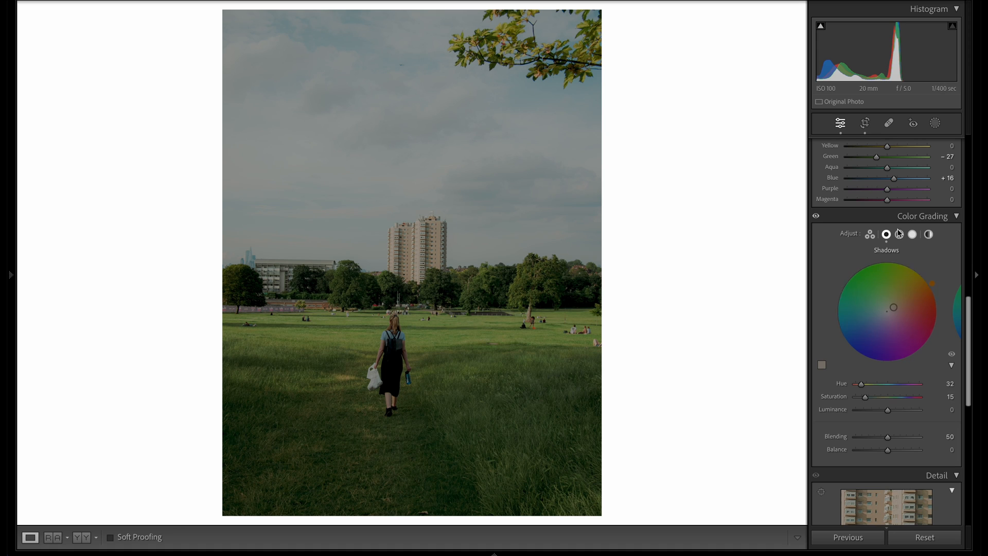
pyautogui.click(900, 234)
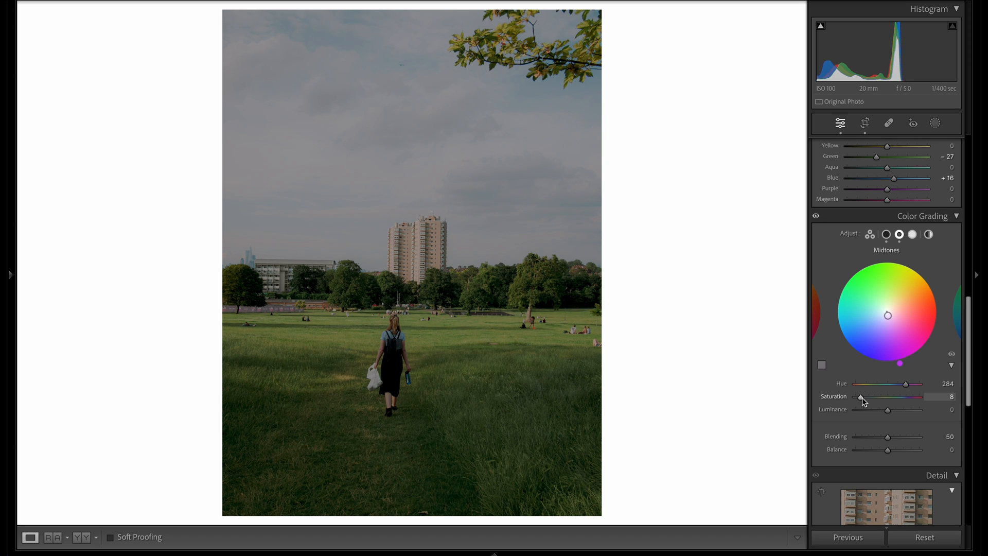
pyautogui.click(913, 234)
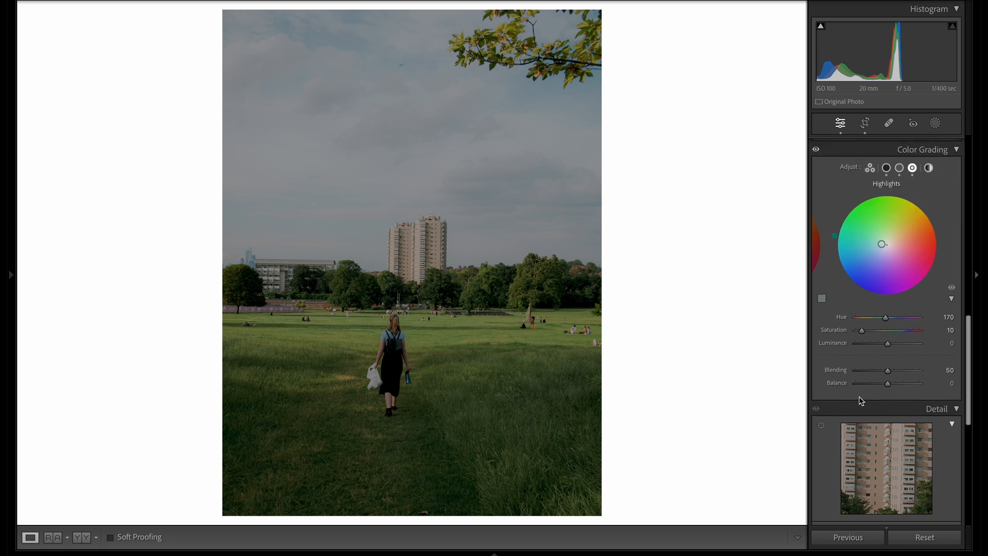
# - In Detail, set sharpening amount 10 with masking around 87 to sharpen only edges
pyautogui.scroll(-3)
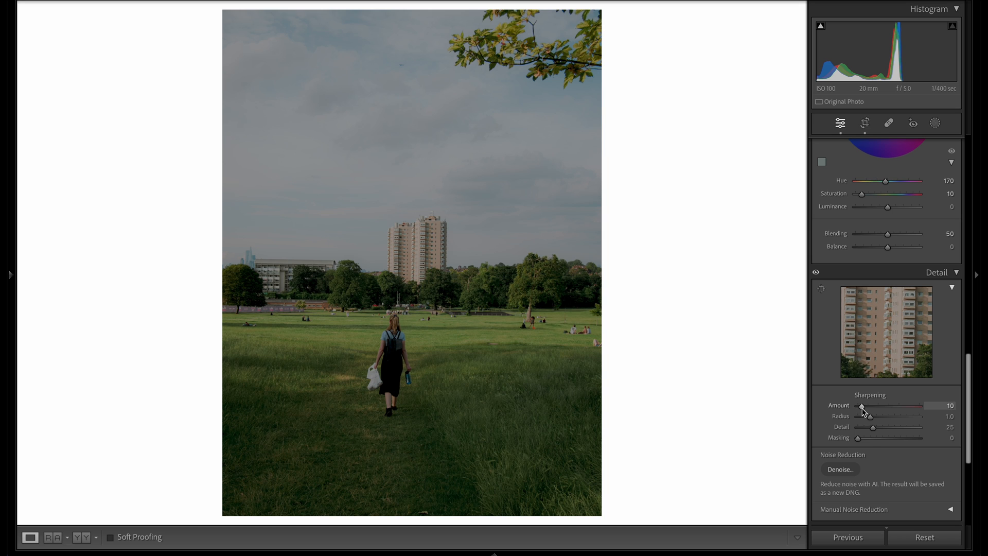
pyautogui.moveTo(857, 441)
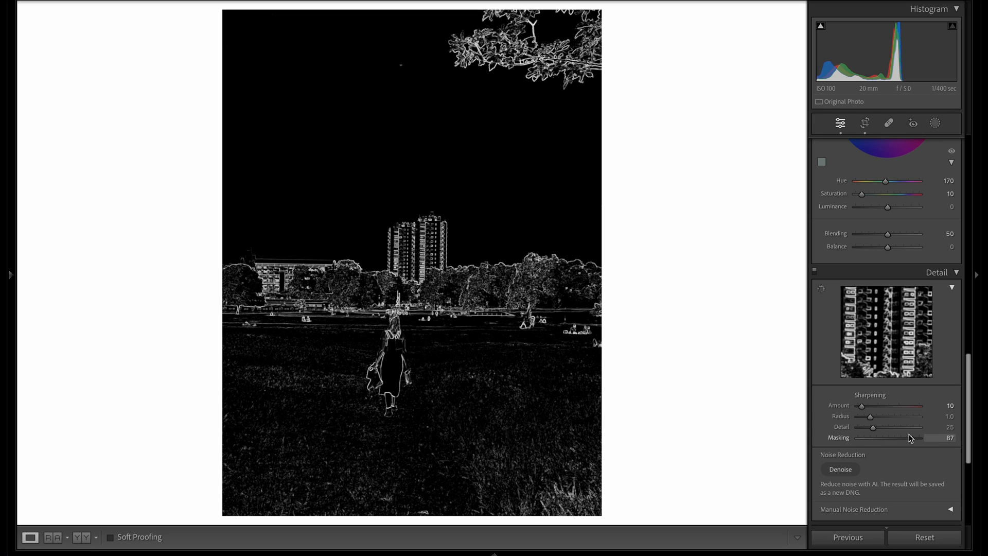
pyautogui.click(910, 437)
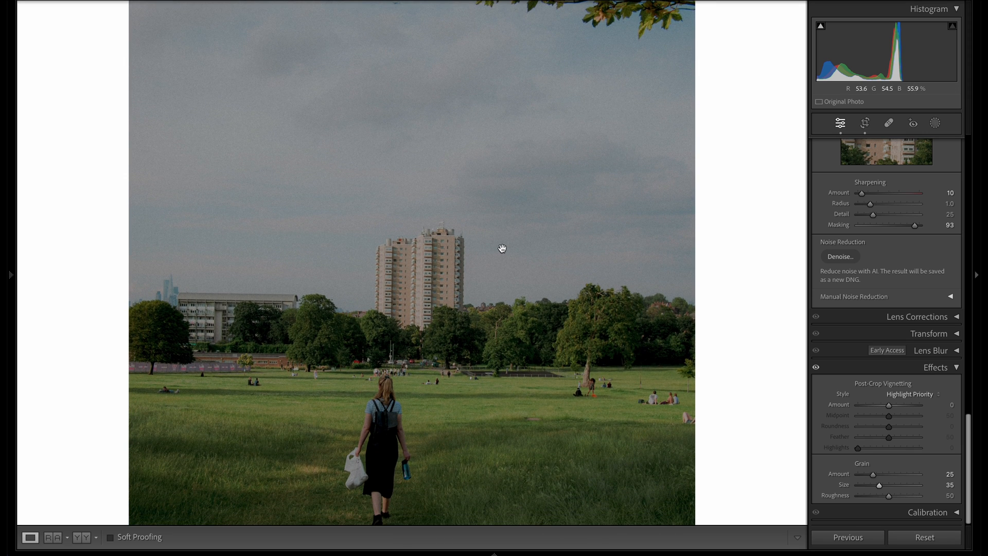
# - After adding grain (amount 25, size 35, roughness 50), return the photo to the fitted view
pyautogui.click(501, 248)
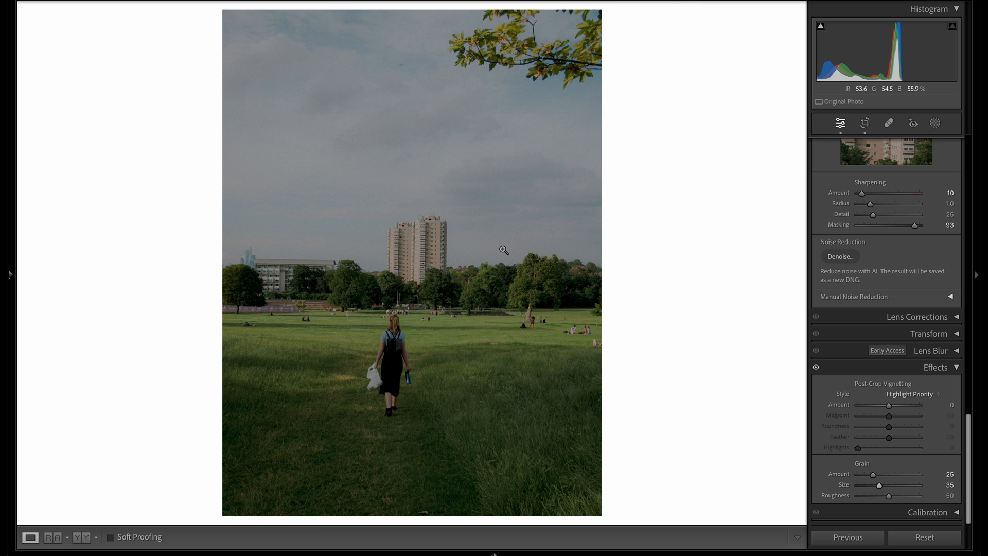